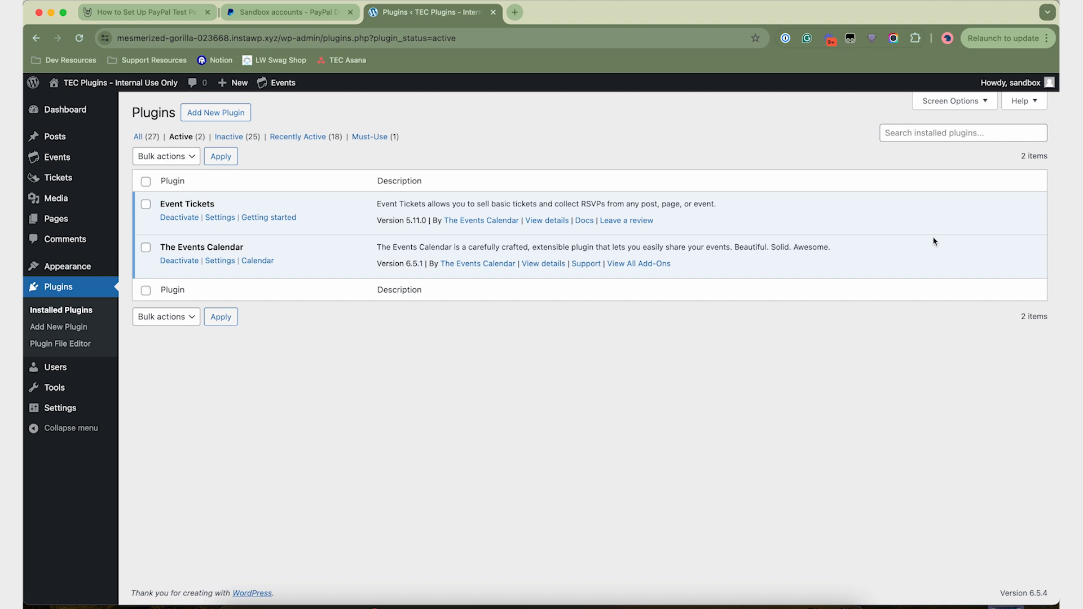
{"action": "mouse_move", "coordinate": [415, 320]}
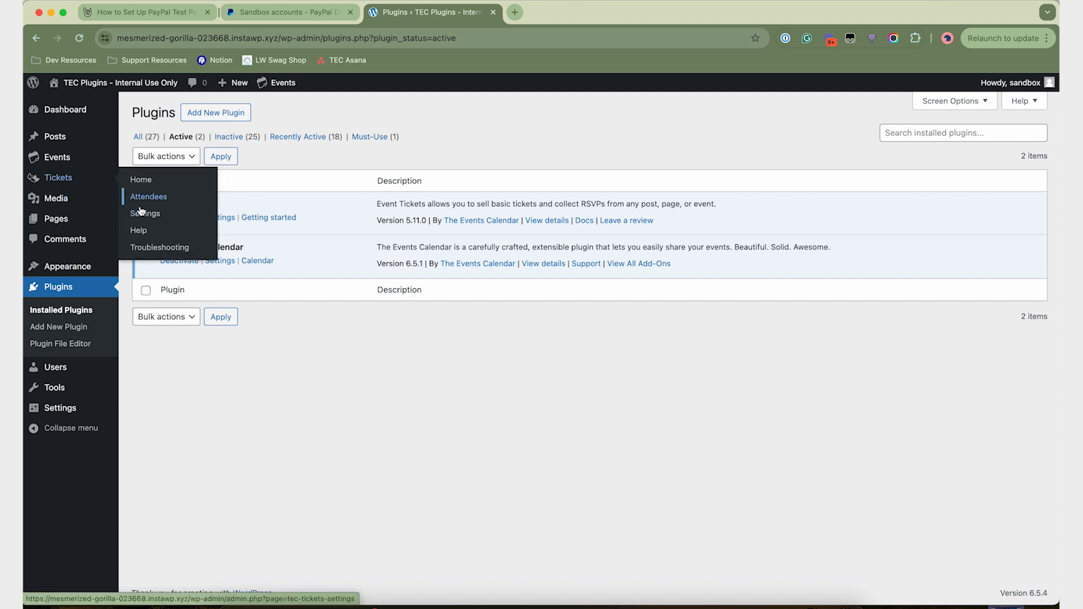
Enable Tickets Commerce with Test Mode on in the Payments settings and save the changes
{"action": "left_click", "coordinate": [146, 213]}
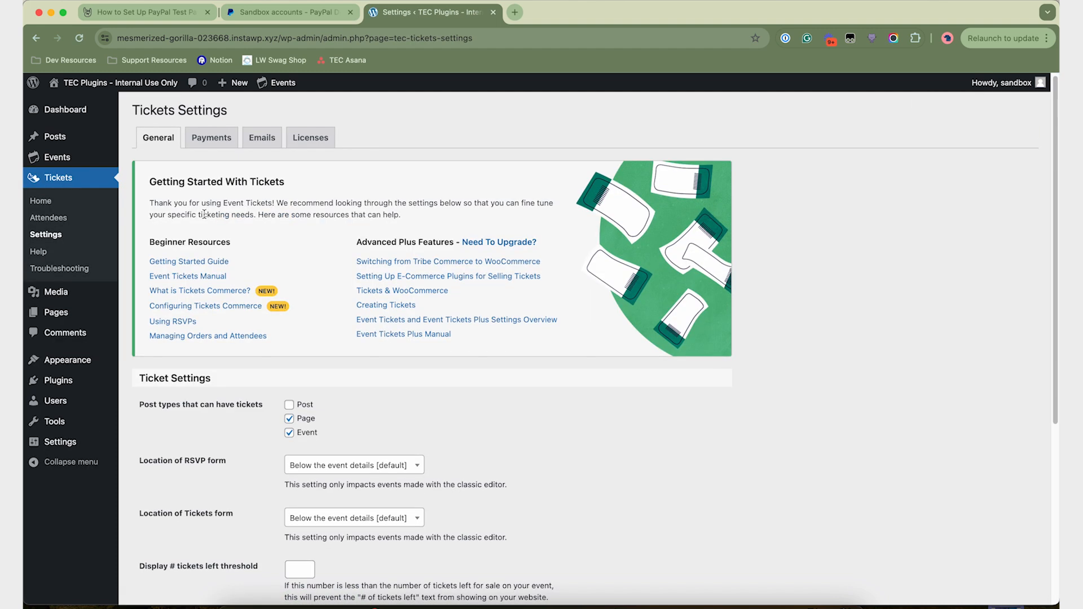
{"action": "left_click", "coordinate": [211, 137]}
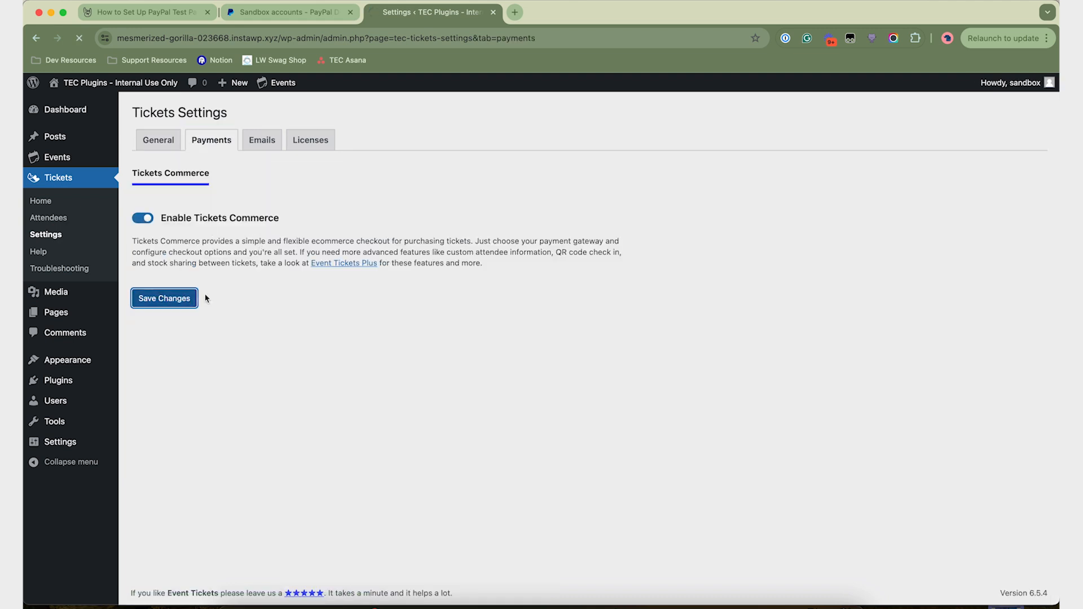
{"action": "left_click", "coordinate": [164, 298]}
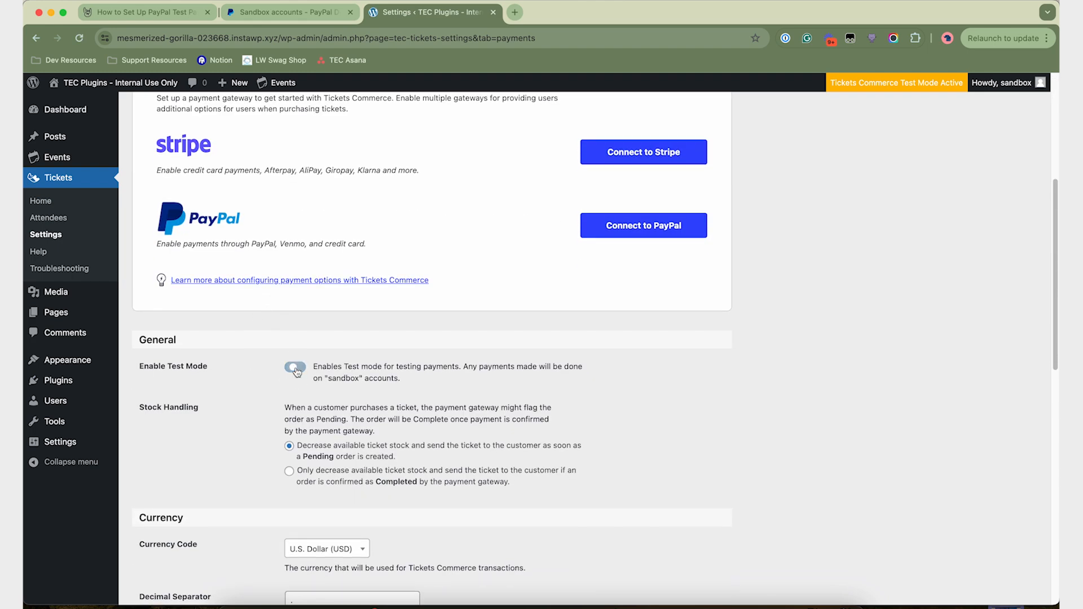
{"action": "scroll", "scroll_direction": "down", "scroll_amount": 3}
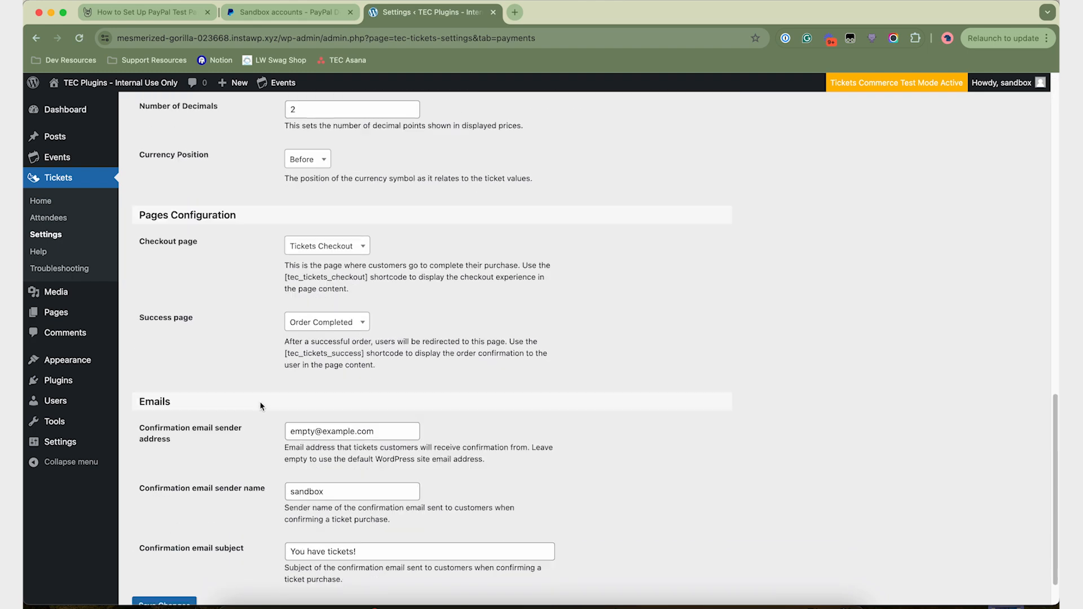
{"action": "scroll", "scroll_direction": "down", "scroll_amount": 3}
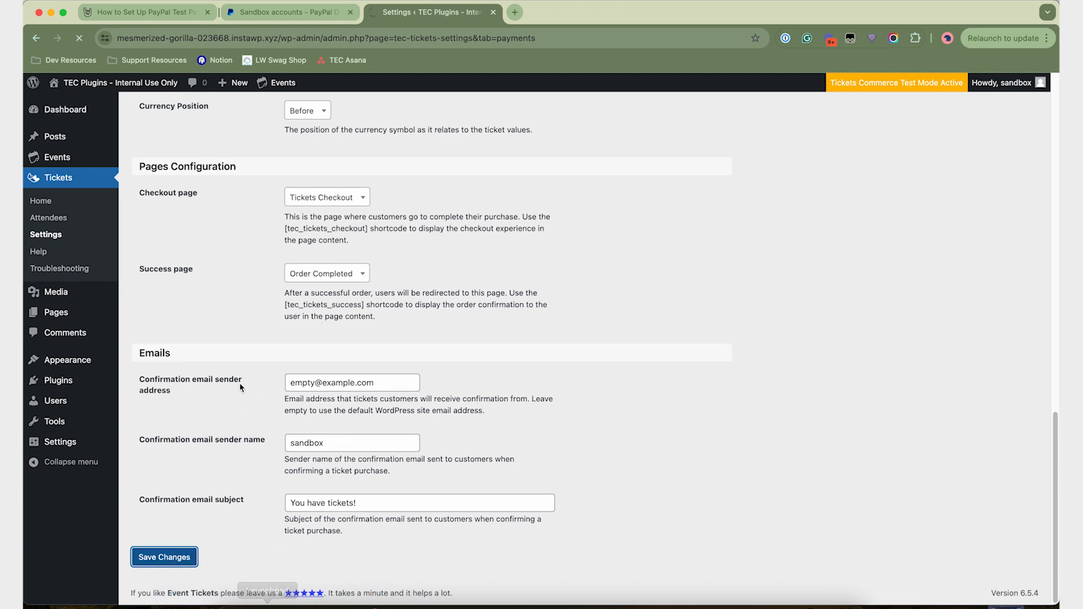
{"action": "left_click", "coordinate": [163, 556]}
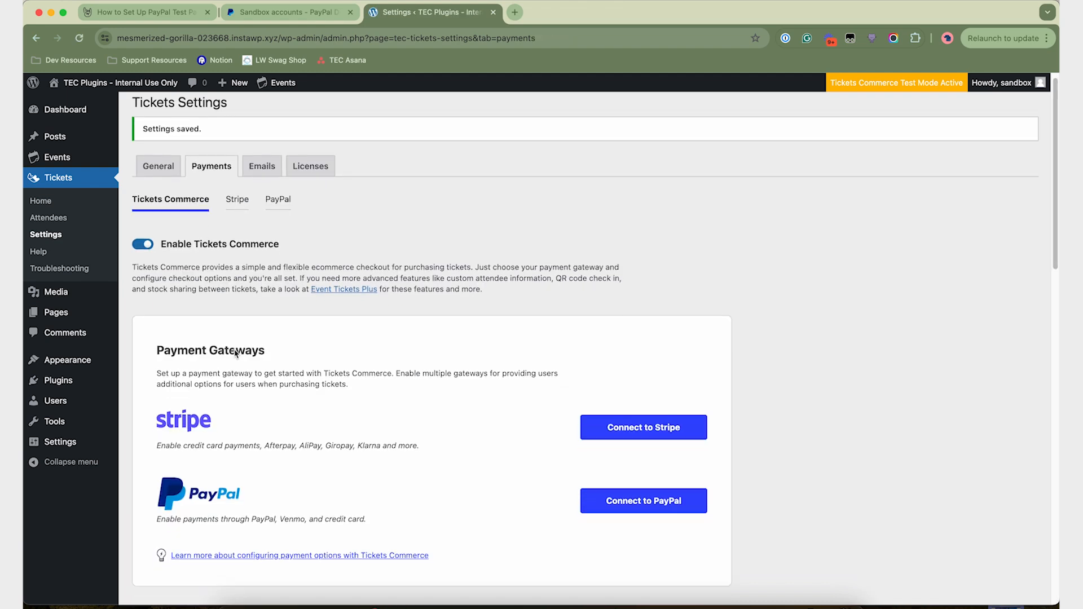
Start connecting a PayPal account automatically from the PayPal sub-tab
{"action": "scroll", "scroll_direction": "down", "scroll_amount": 3}
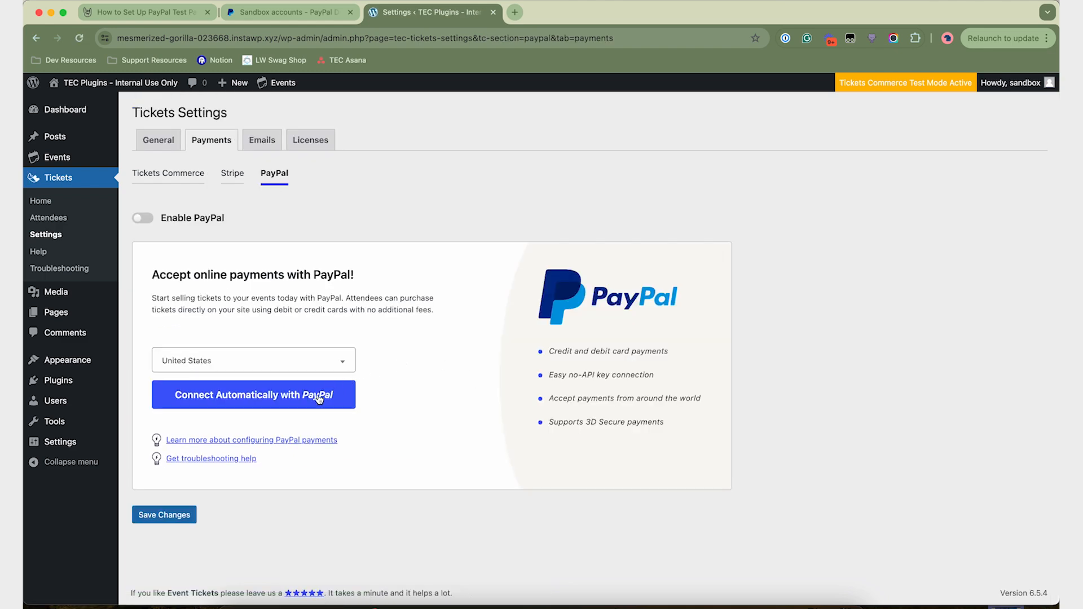
{"action": "left_click", "coordinate": [252, 395]}
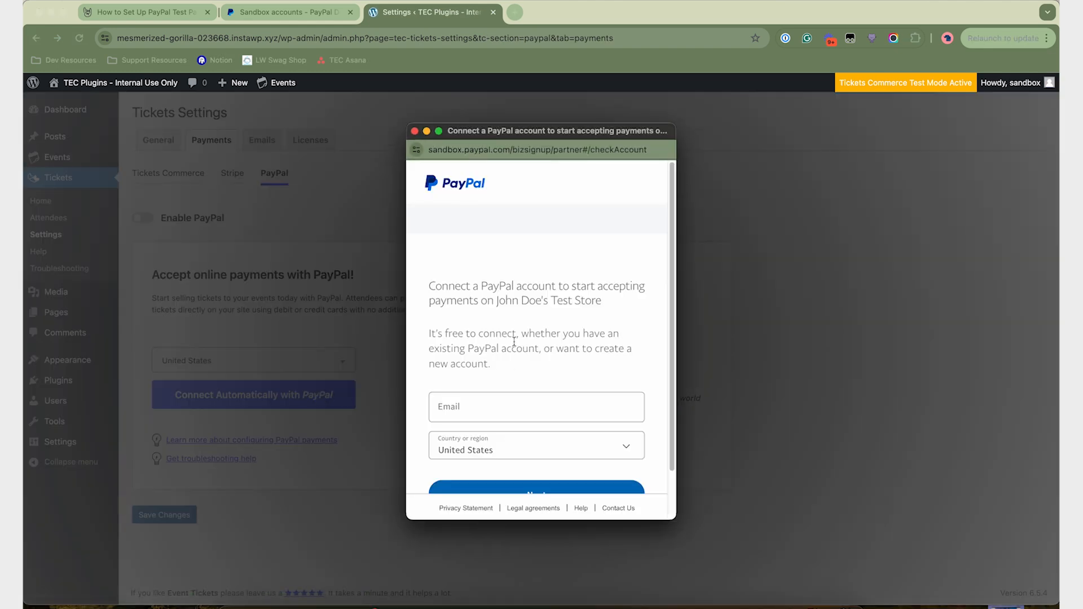
Sign in to the PayPal sandbox business account with its email and password
{"action": "left_click", "coordinate": [536, 406]}
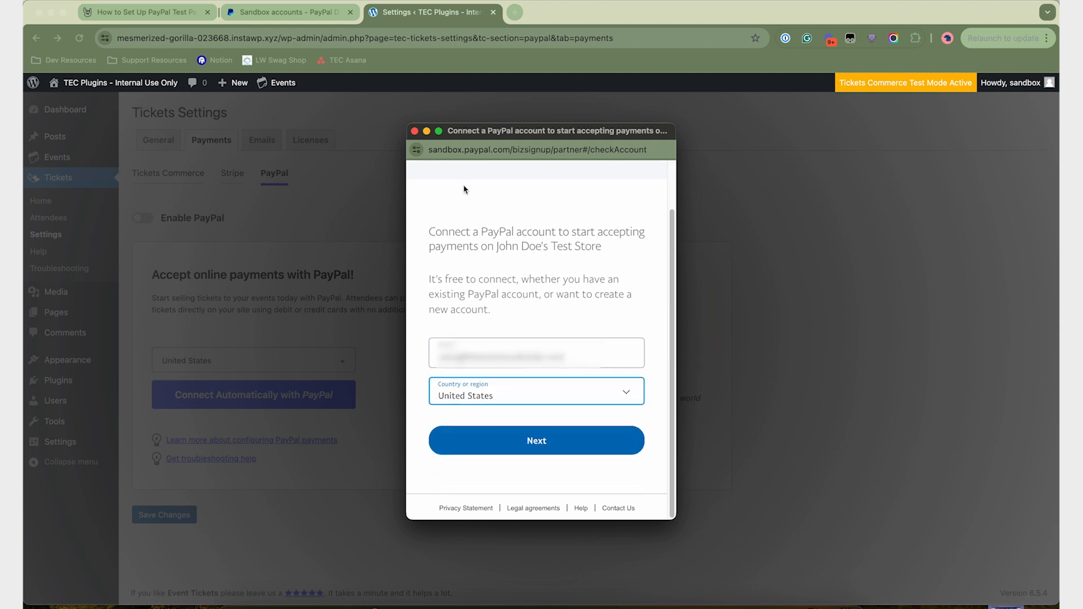
{"action": "left_click", "coordinate": [540, 150]}
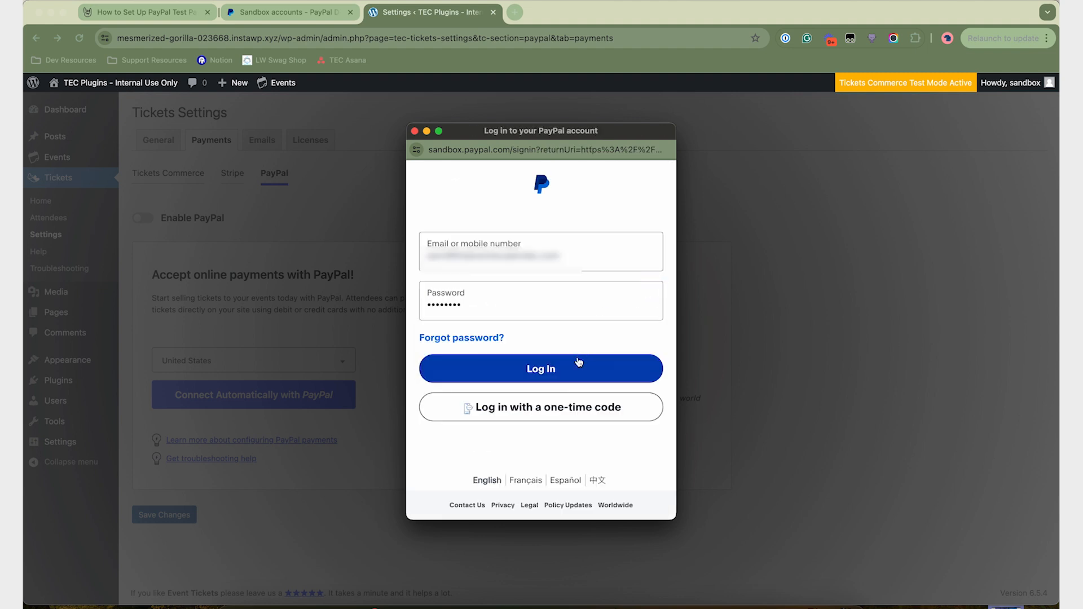
{"action": "left_click", "coordinate": [541, 368]}
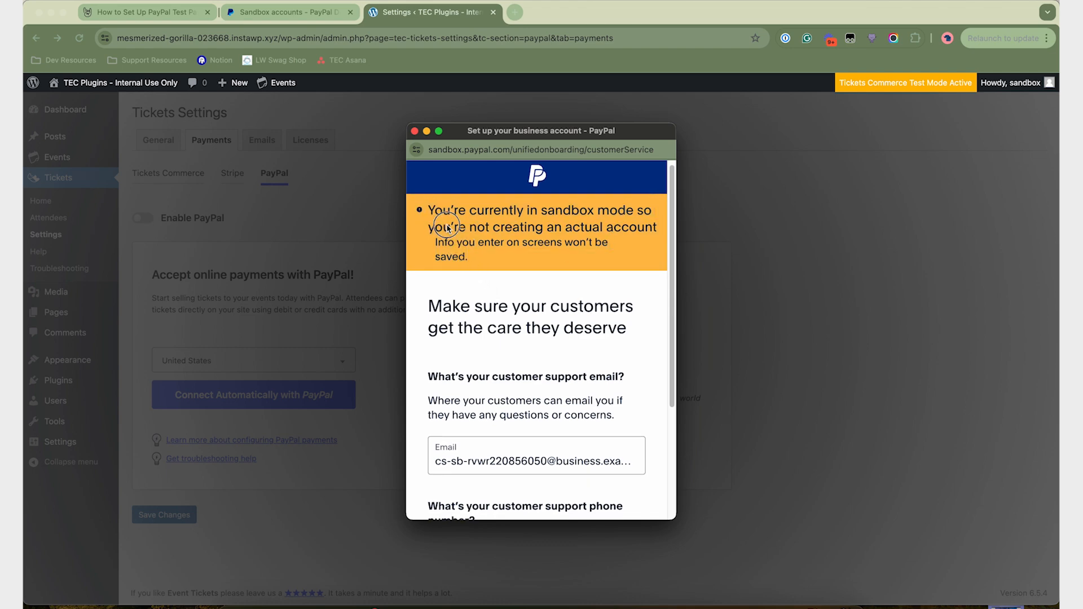
Enter customer support phone number 123-123-123 / 01-885 and submit the business account setup
{"action": "scroll", "scroll_direction": "down", "scroll_amount": 3}
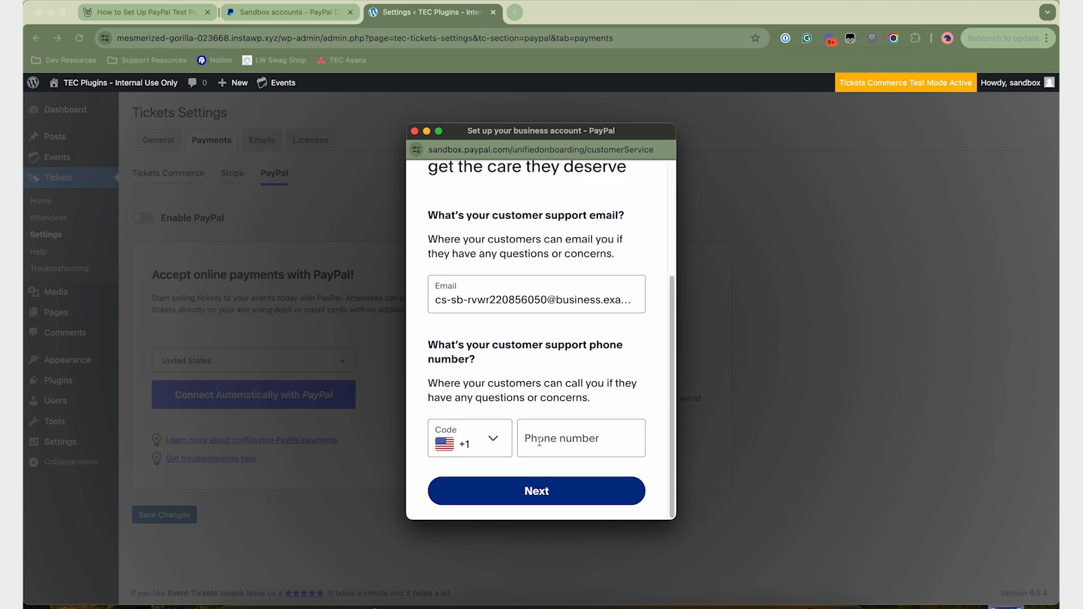
{"action": "type", "text": "123-123-123"}
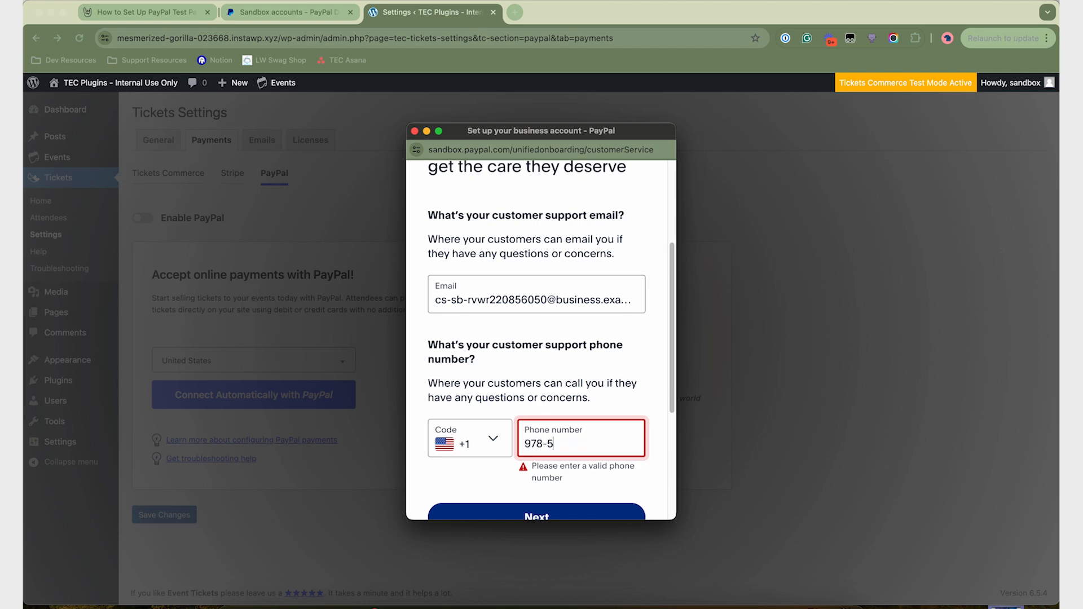
{"action": "type", "text": "01-885"}
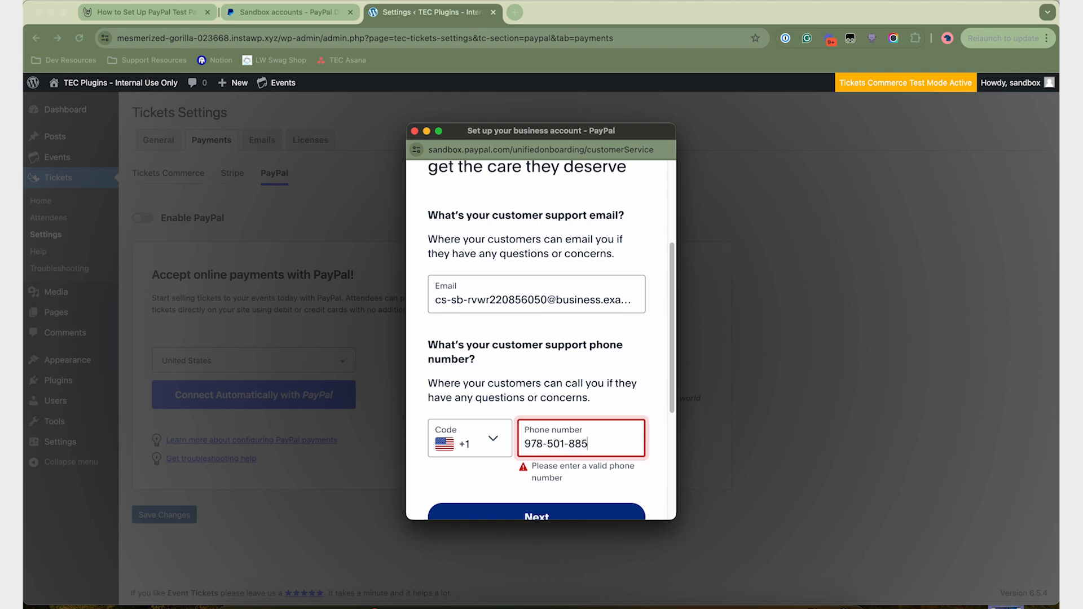
{"action": "scroll", "scroll_direction": "down", "scroll_amount": 3}
{"action": "type", "text": "8"}
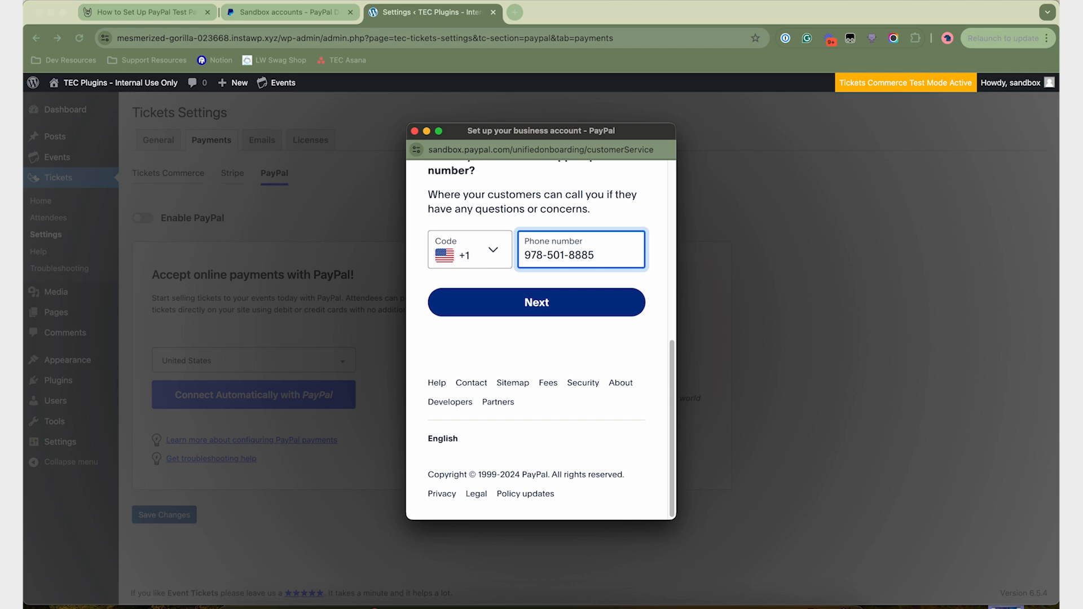
{"action": "left_click", "coordinate": [536, 303]}
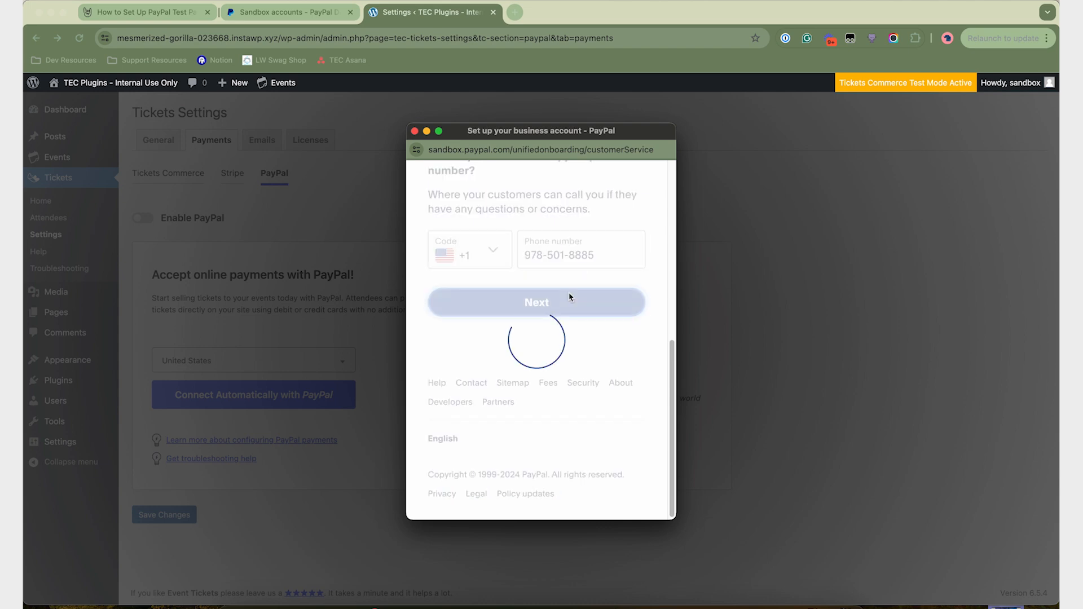
{"action": "left_click", "coordinate": [536, 302]}
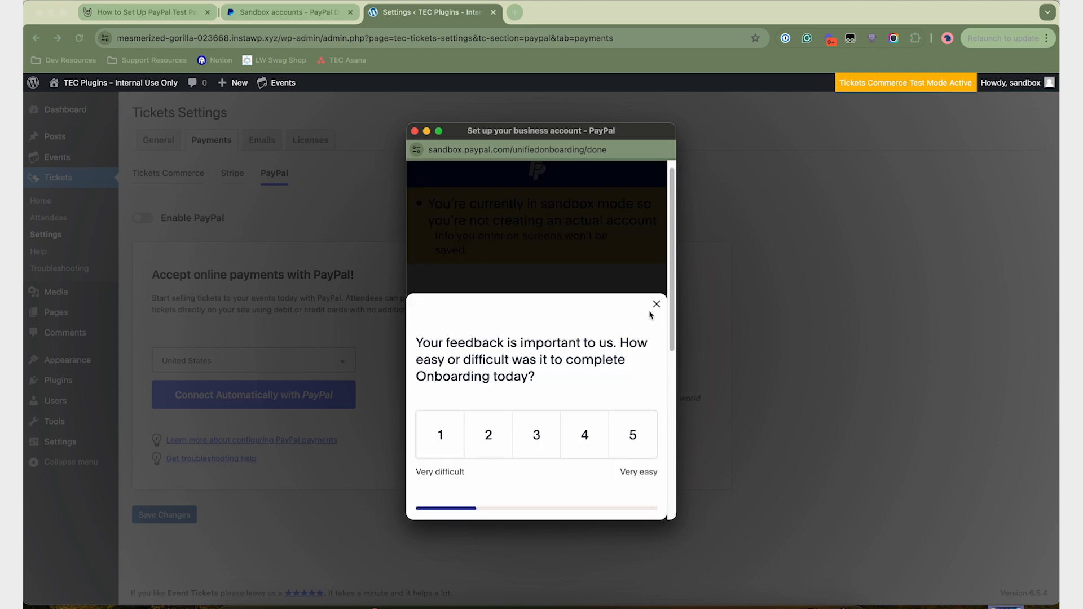
Dismiss the feedback survey, return to the test store and acknowledge the PayPal connection notice
{"action": "left_click", "coordinate": [655, 303]}
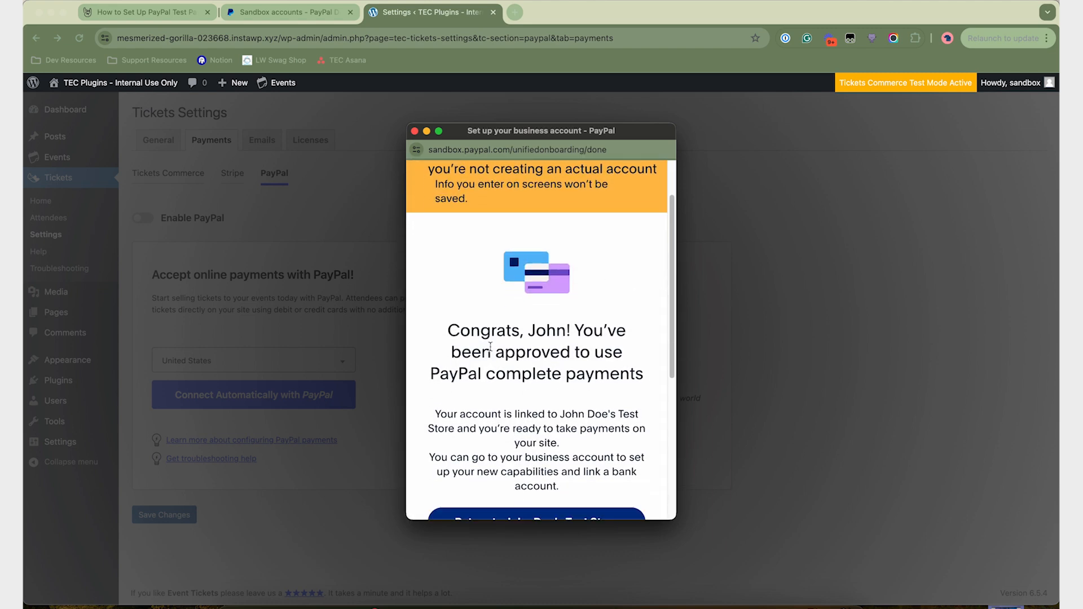
{"action": "left_click", "coordinate": [415, 131]}
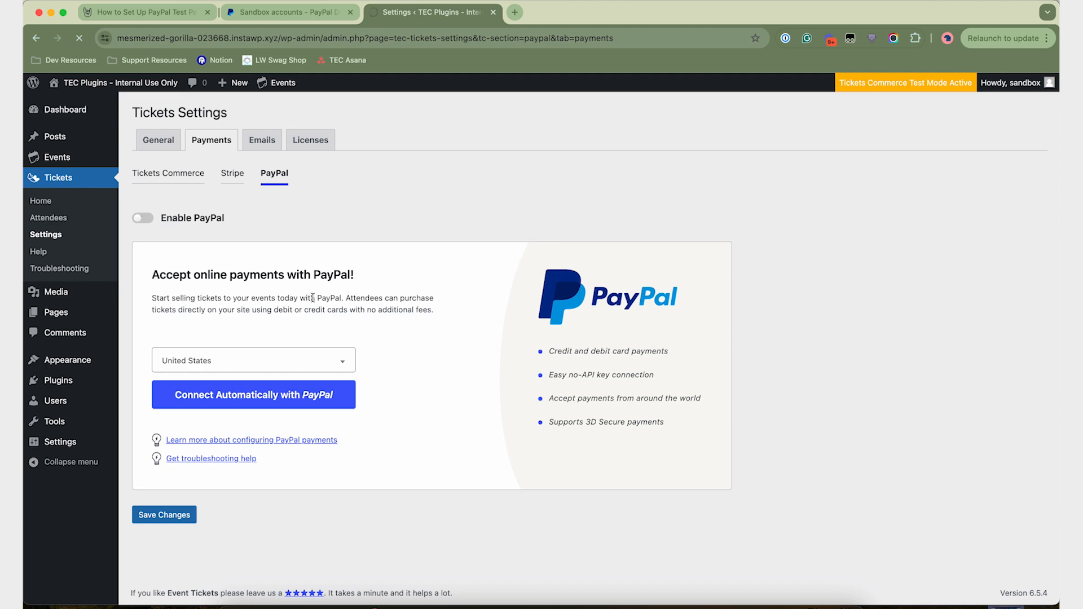
{"action": "left_click", "coordinate": [253, 394]}
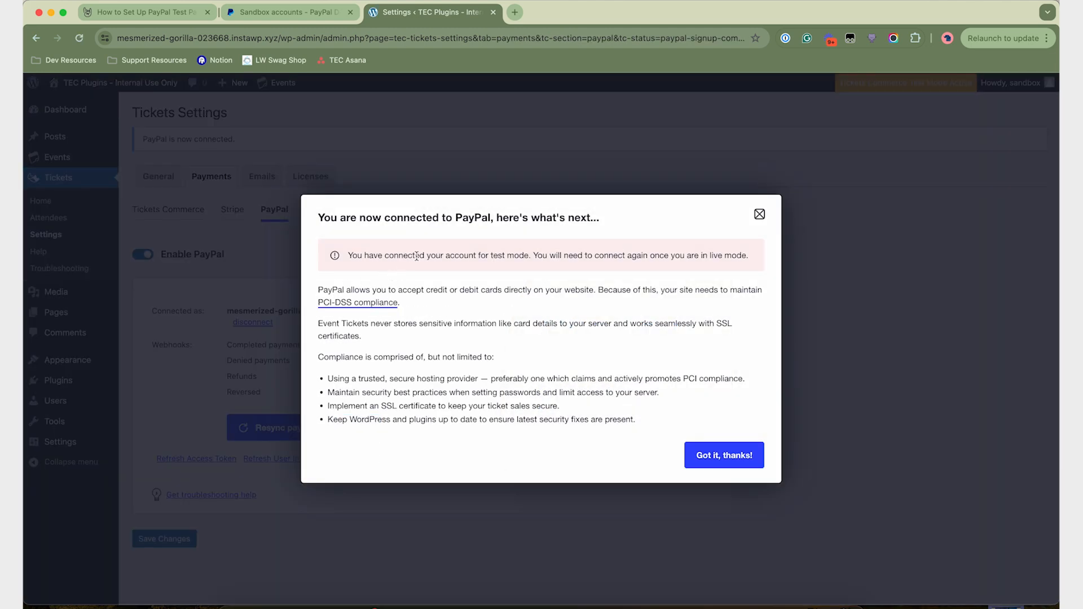
{"action": "mouse_move", "coordinate": [710, 250]}
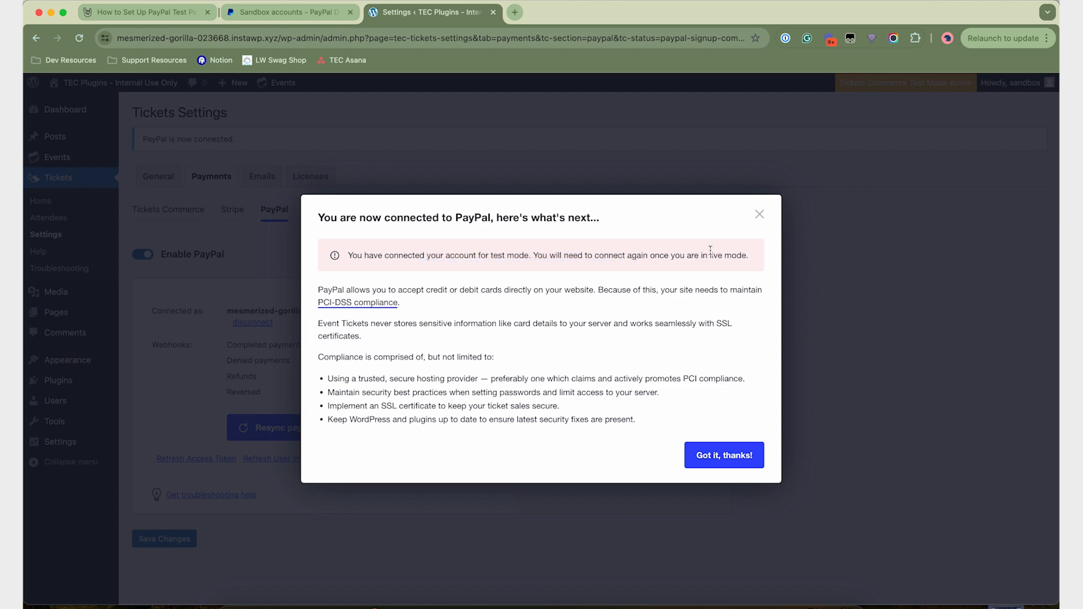
{"action": "mouse_move", "coordinate": [715, 374]}
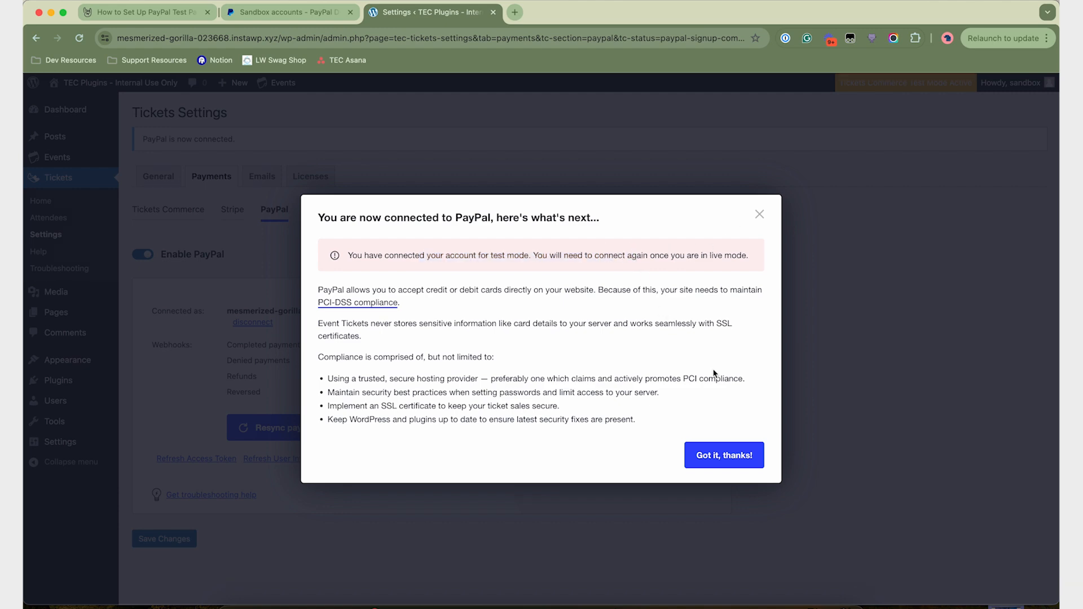
{"action": "left_click", "coordinate": [723, 454]}
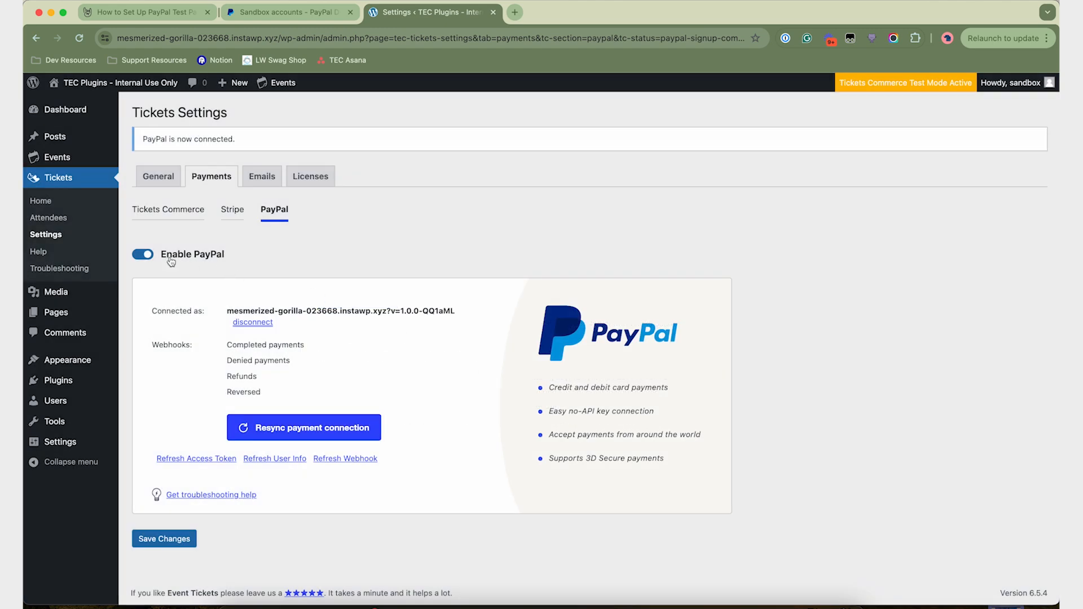
Save the PayPal payment settings with PayPal enabled and connected
{"action": "left_click", "coordinate": [164, 539]}
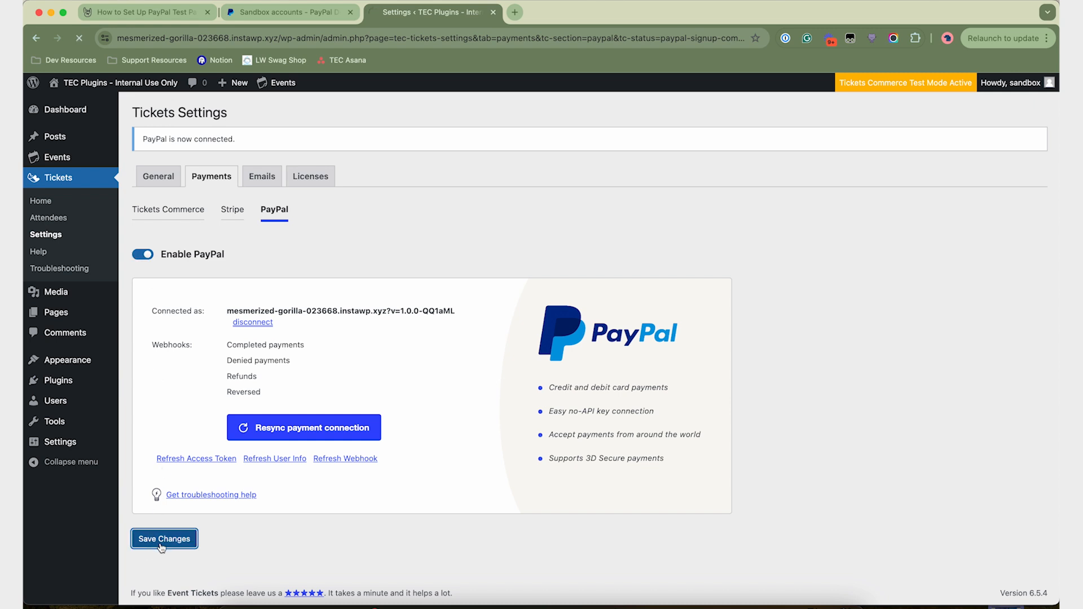
{"action": "left_click", "coordinate": [164, 539]}
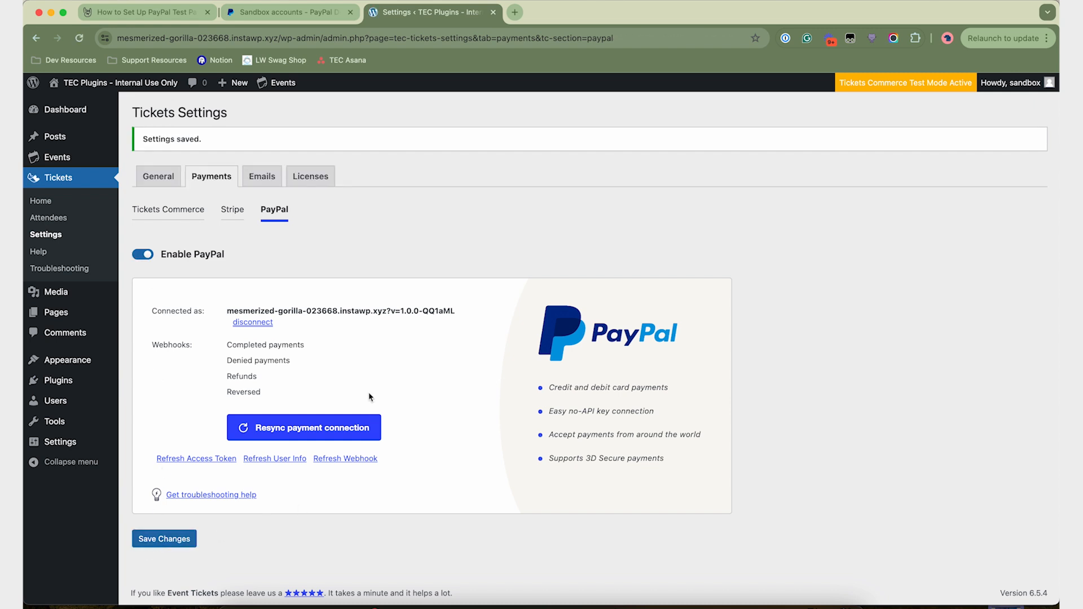